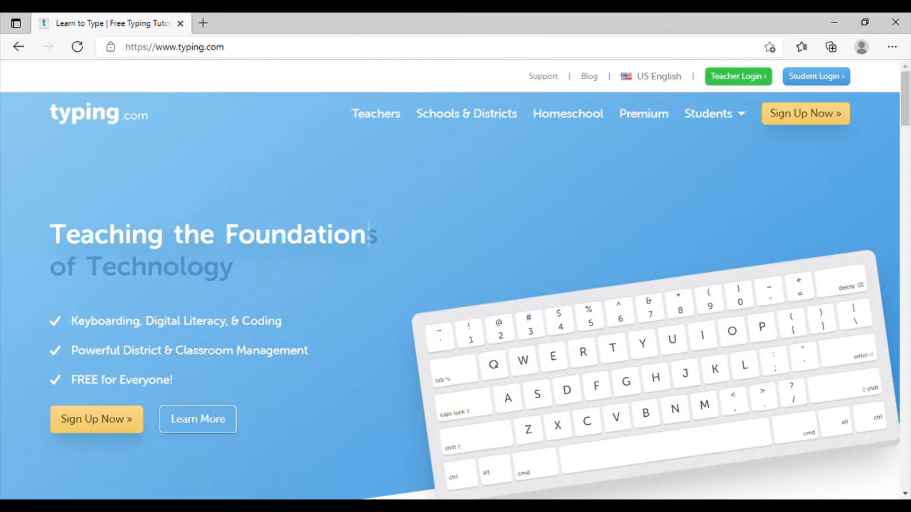
Reach Typing.com and browse down its home page.
type("Typ")
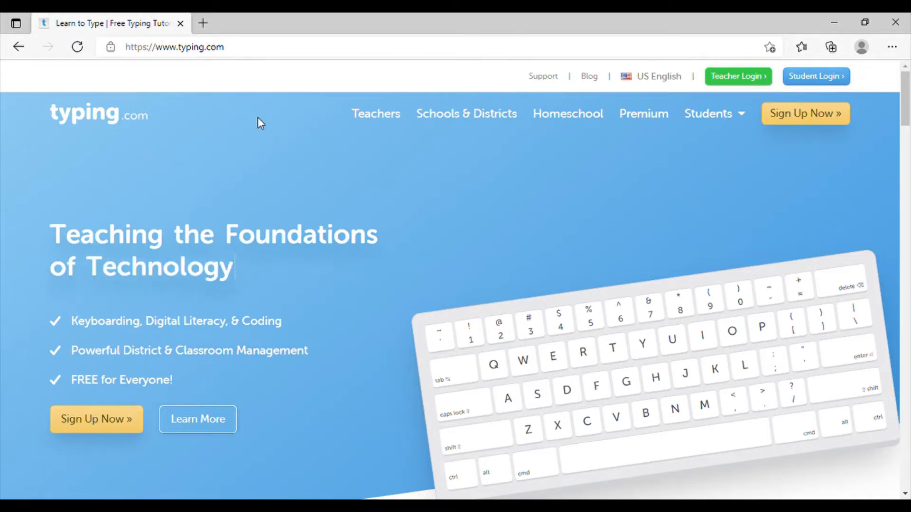
scroll("down", 3)
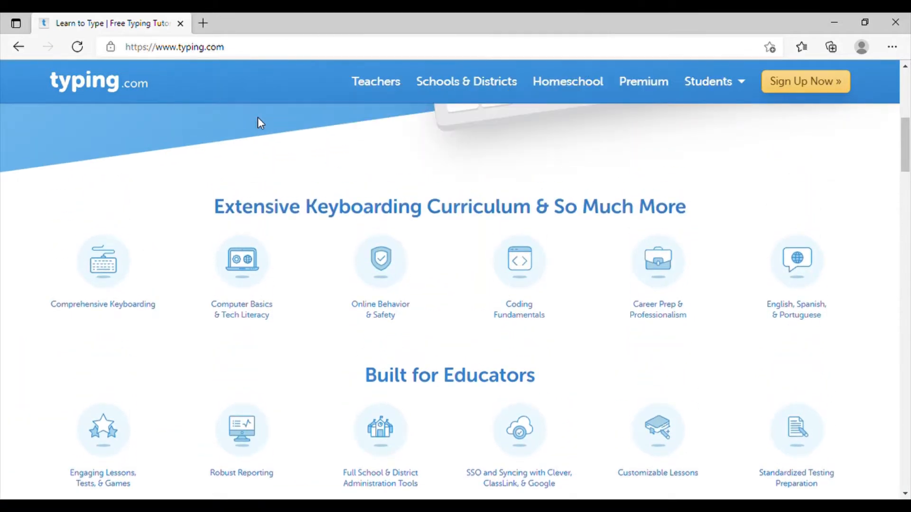
scroll("down", 3)
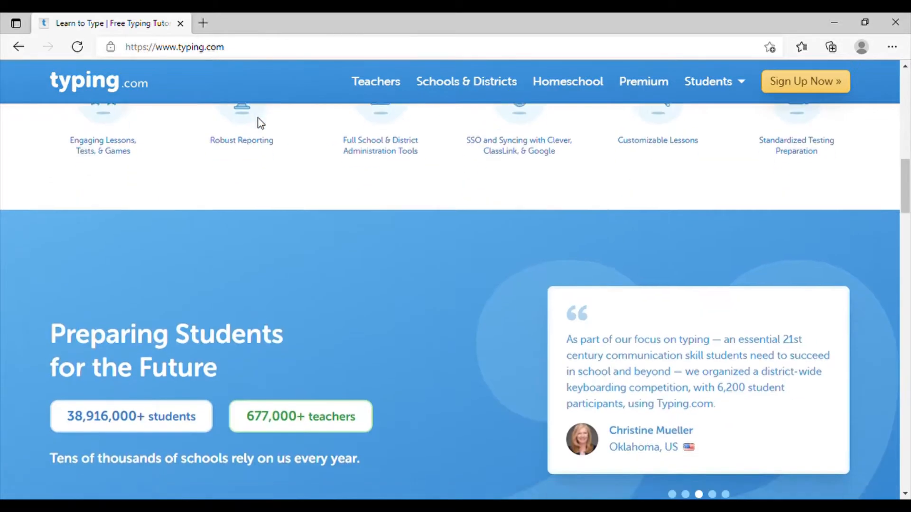
scroll("down", 3)
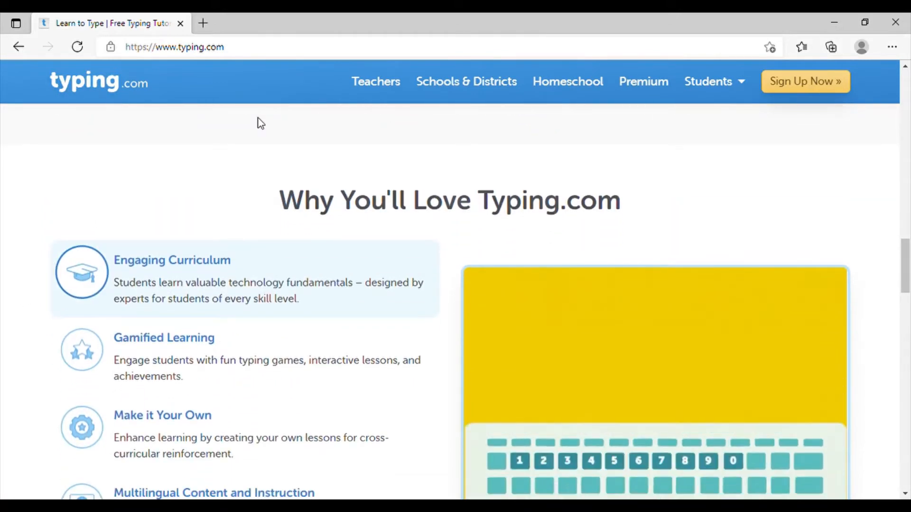
scroll("down", 3)
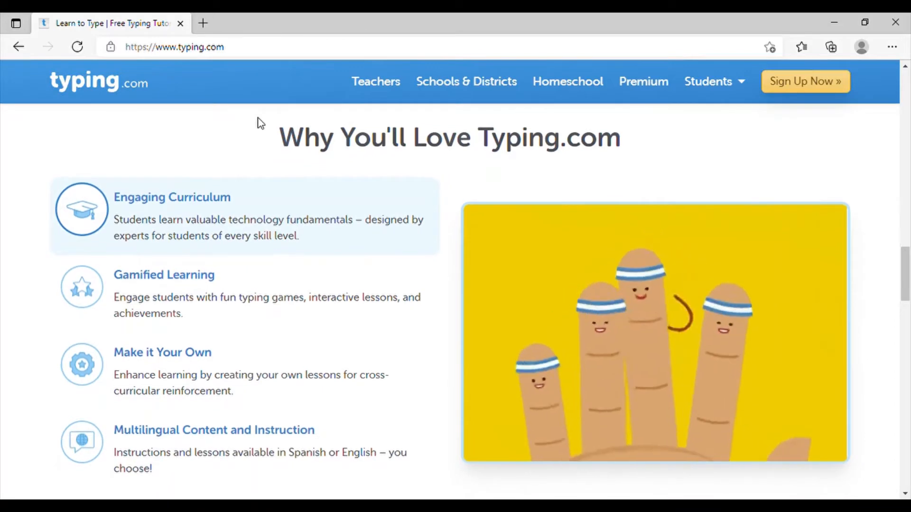
scroll("down", 3)
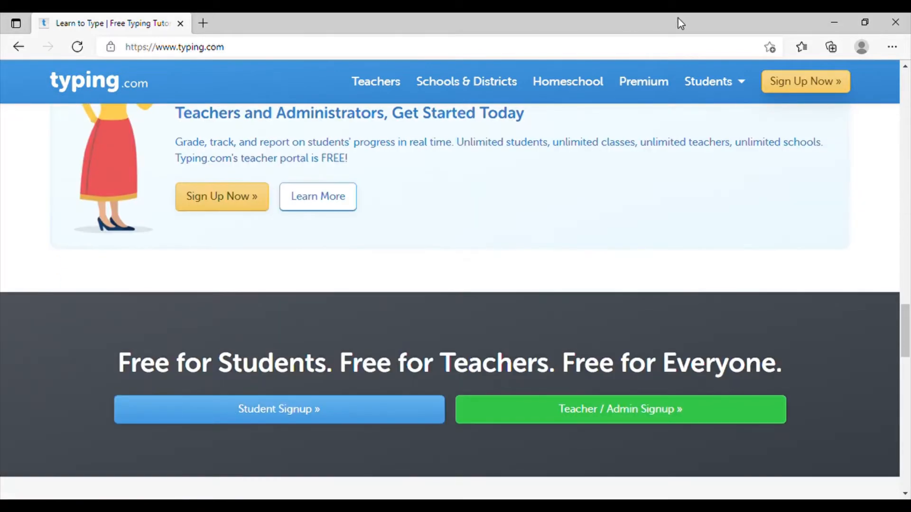
Go to the student Typing Lessons page and browse the Beginner, Digital Literacy, Coding and Practice categories.
left_click(709, 81)
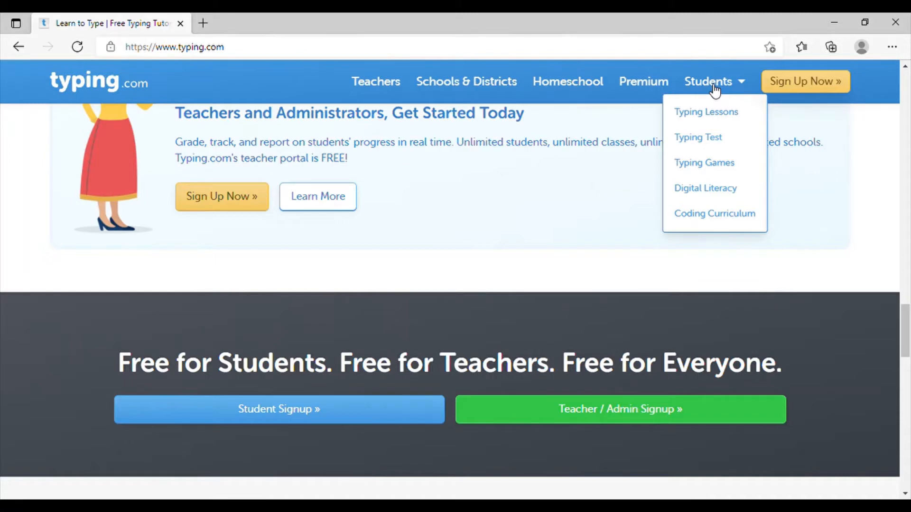
mouse_move(706, 112)
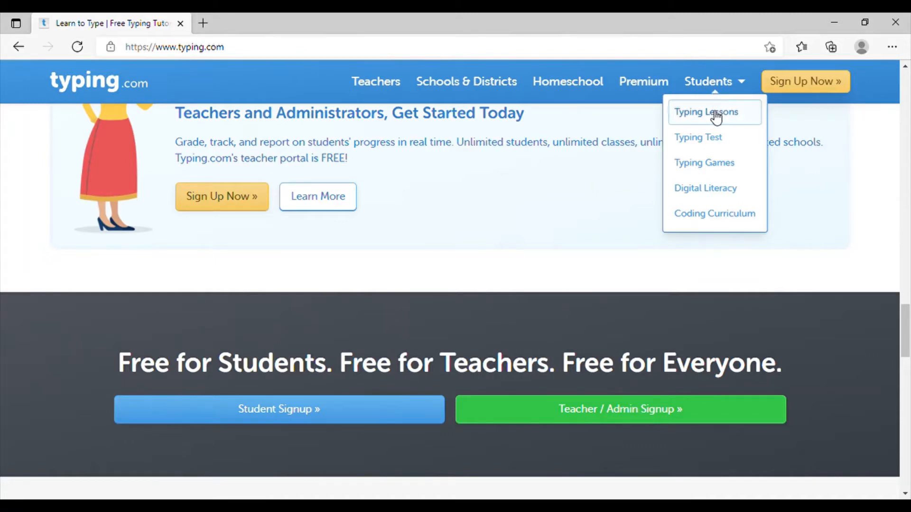
left_click(705, 112)
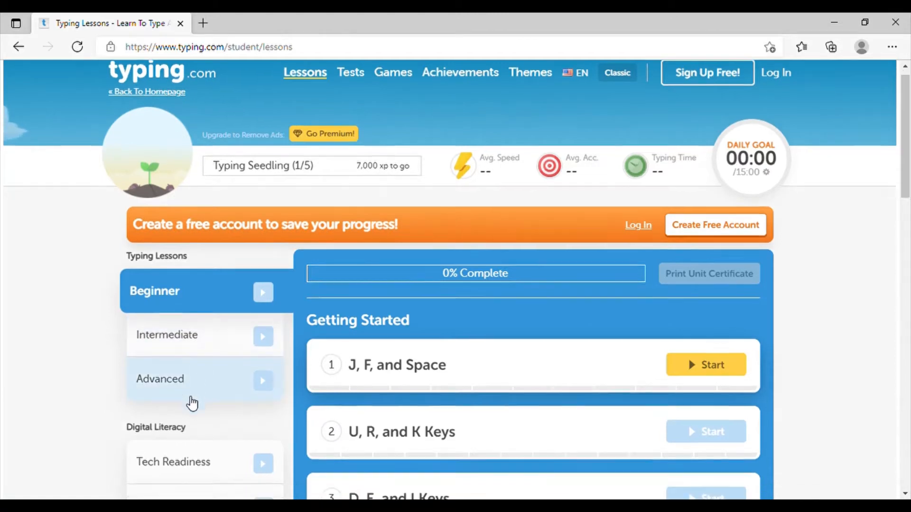
scroll("down", 3)
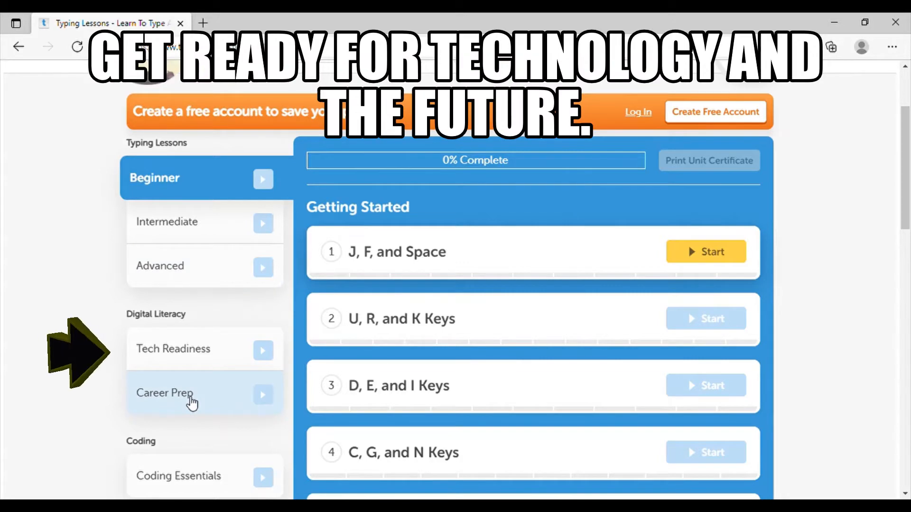
scroll("down", 3)
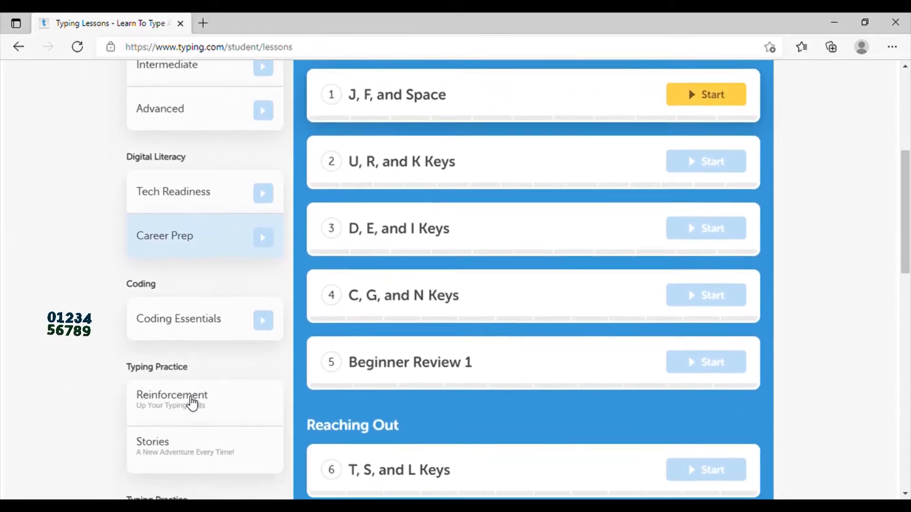
scroll("down", 3)
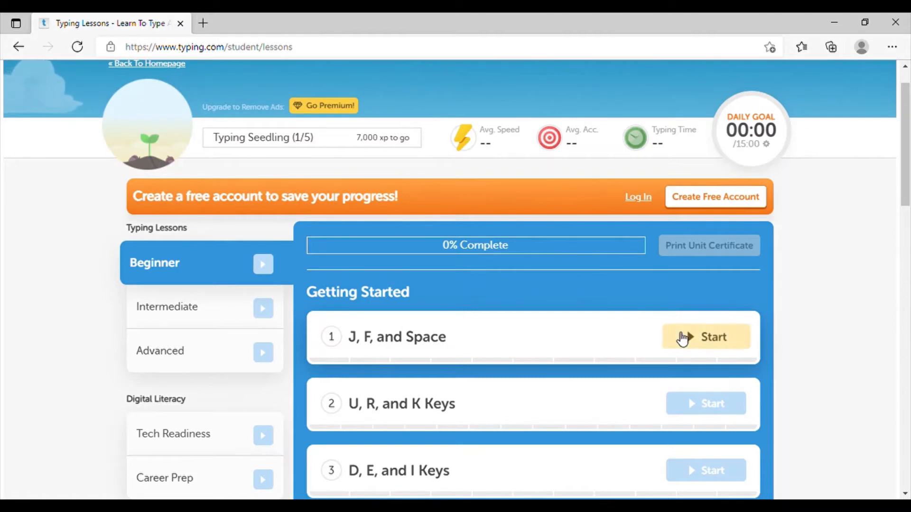
Start lesson 1, J, F, and Space, and skip its intro video to reach the exercise.
left_click(706, 337)
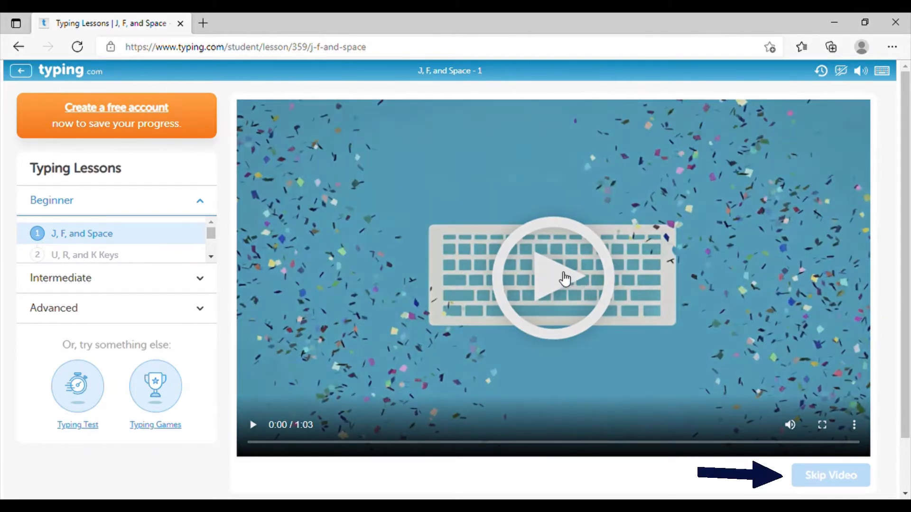
left_click(830, 475)
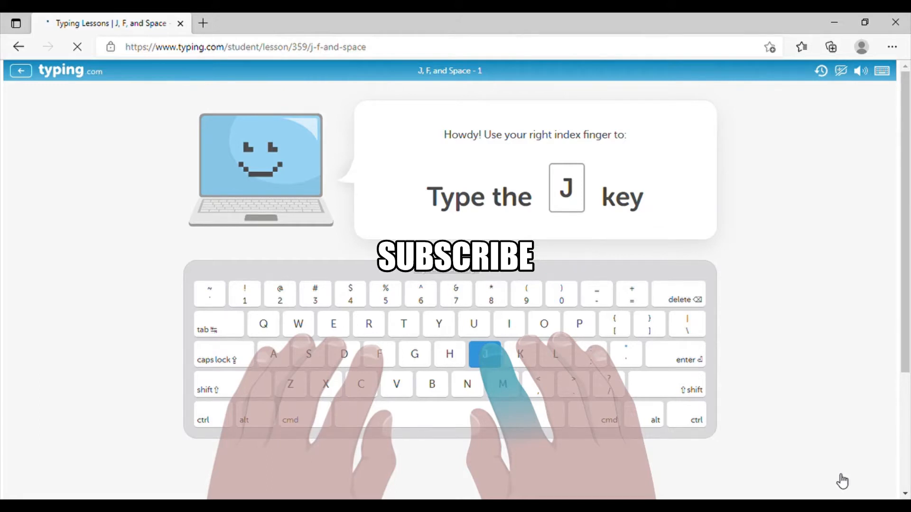
Type the J-key drill to completion, earning 3/3 stars at 24 WPM and 100% accuracy.
key("j")
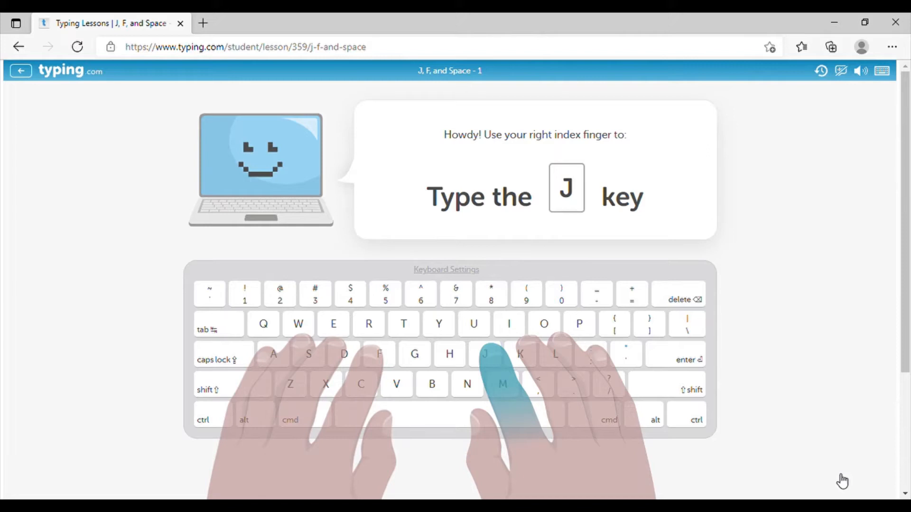
key("j")
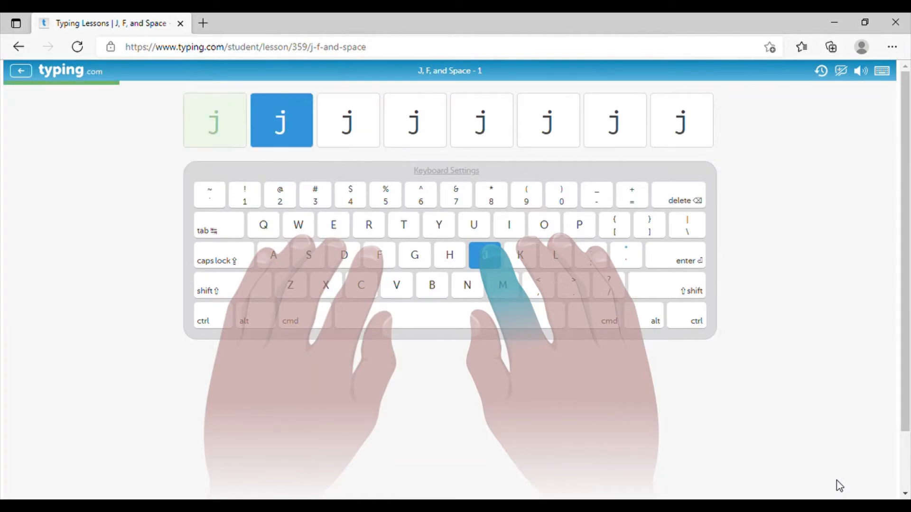
type("j")
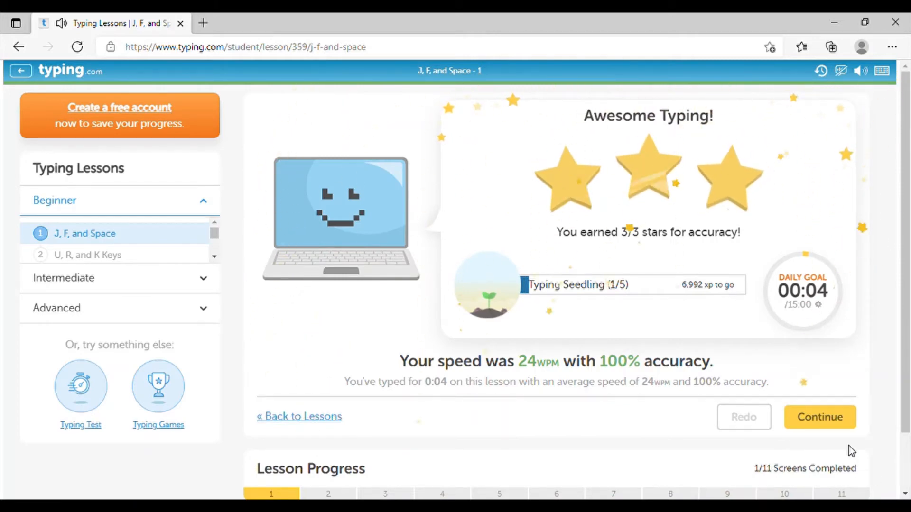
Continue to the next lesson screen, then return to the lessons list showing 23 WPM, 1% complete.
left_click(819, 418)
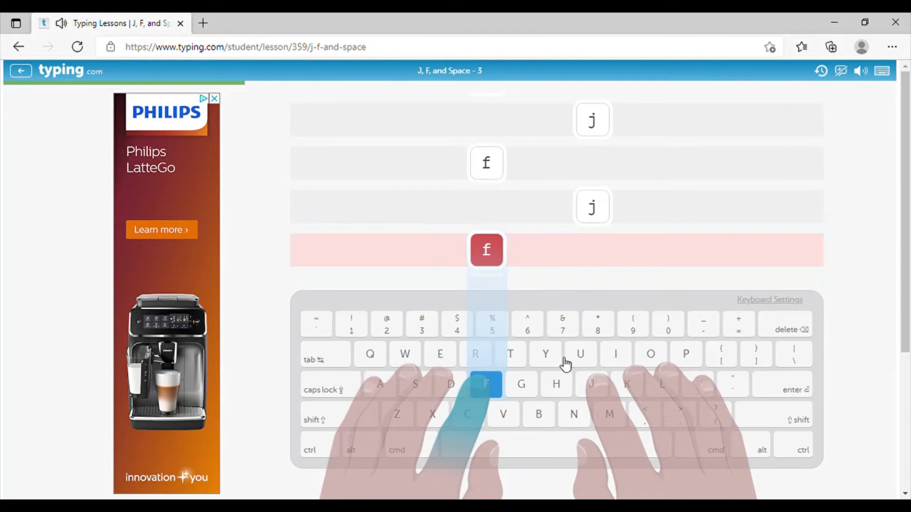
mouse_move(240, 203)
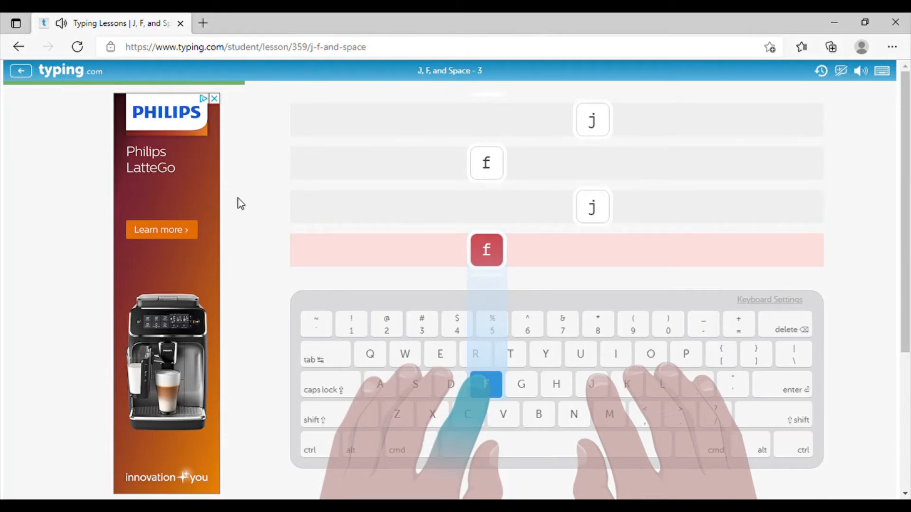
left_click(21, 71)
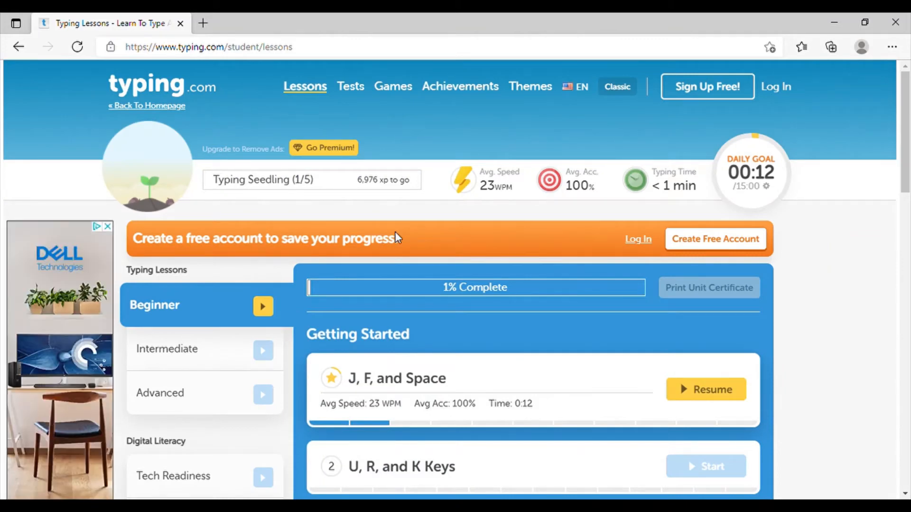
scroll("down", 3)
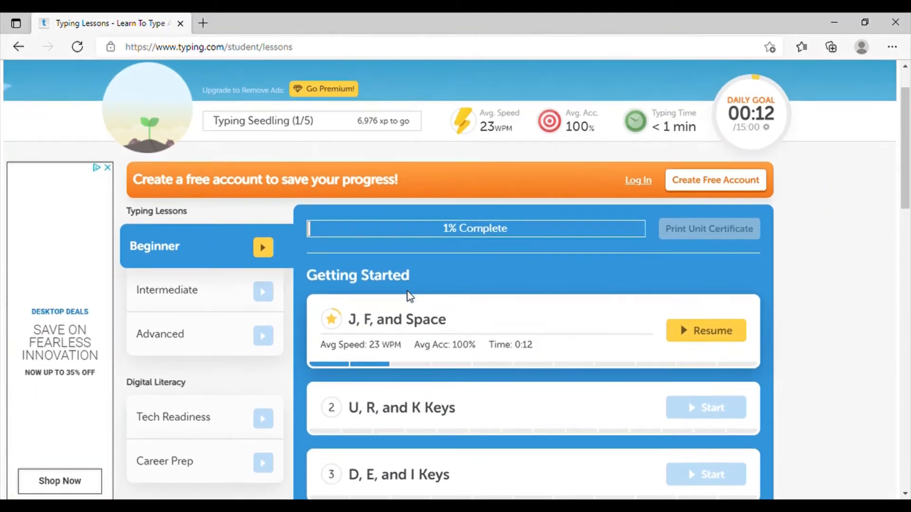
scroll("down", 3)
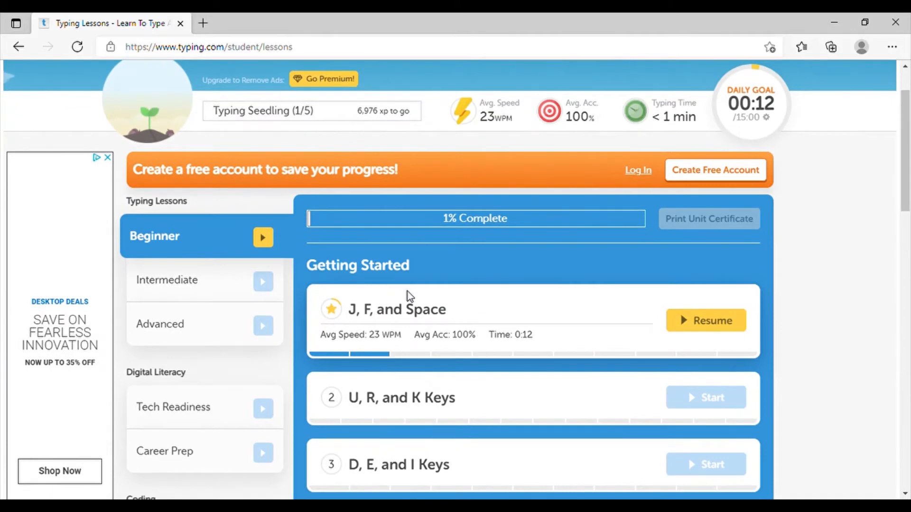
scroll("down", 3)
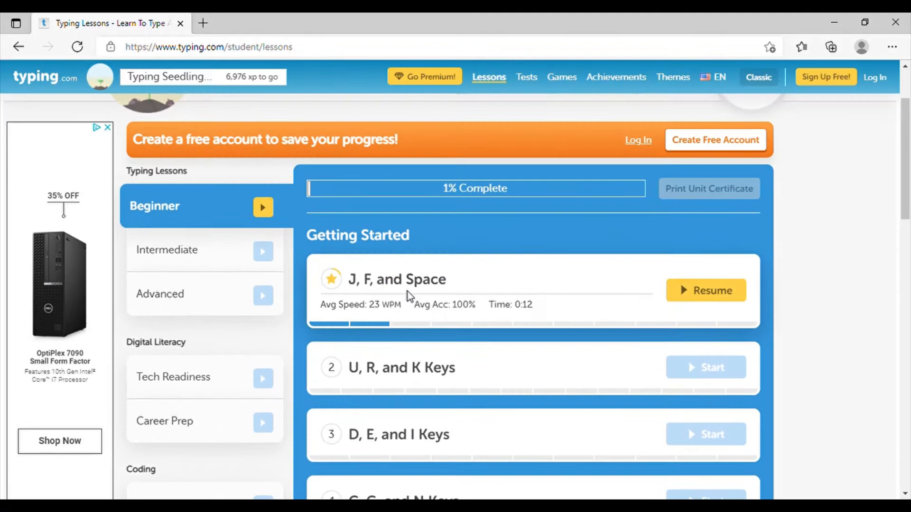
scroll("down", 3)
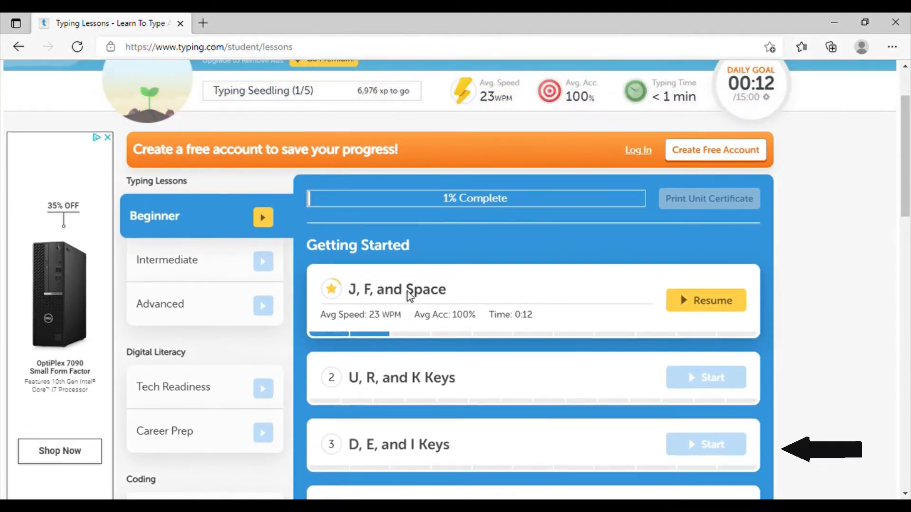
scroll("down", 3)
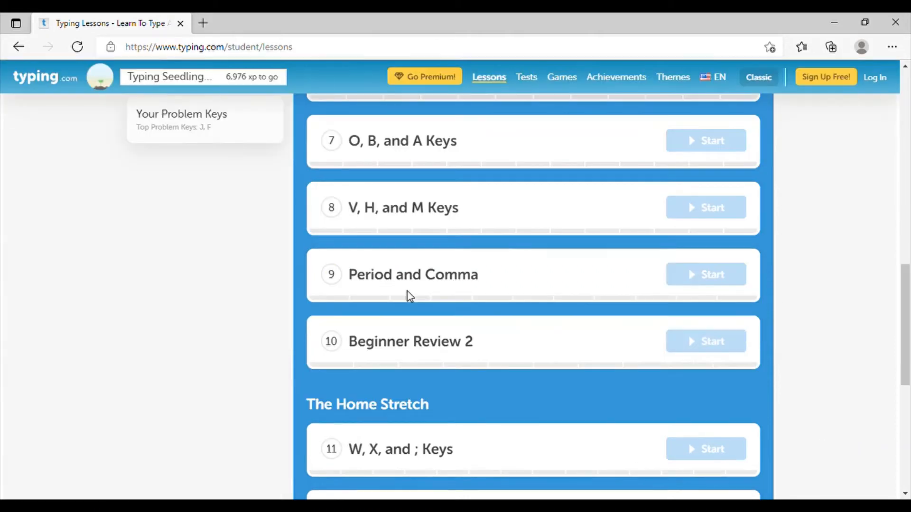
scroll("down", 3)
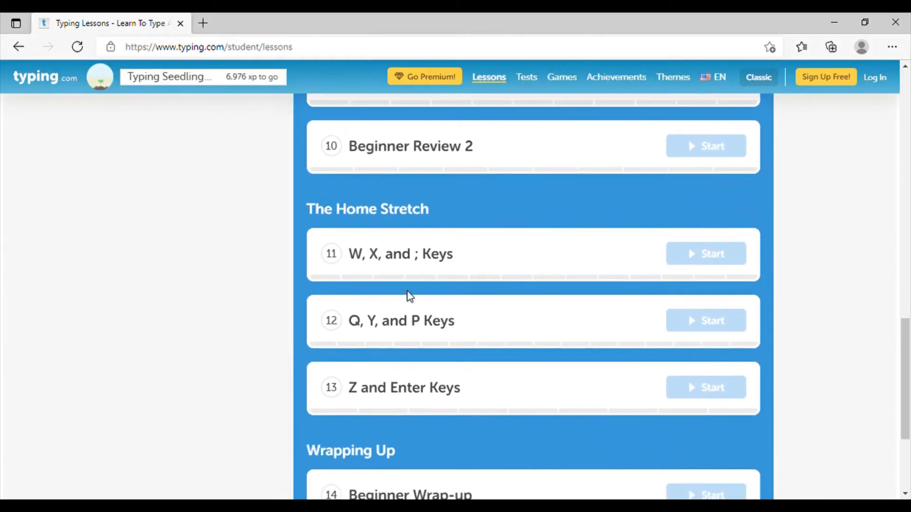
scroll("down", 3)
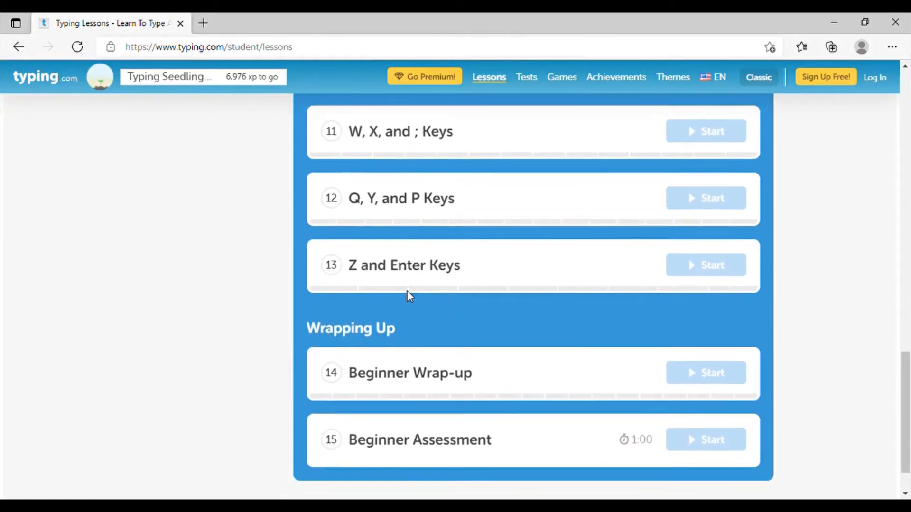
scroll("down", 3)
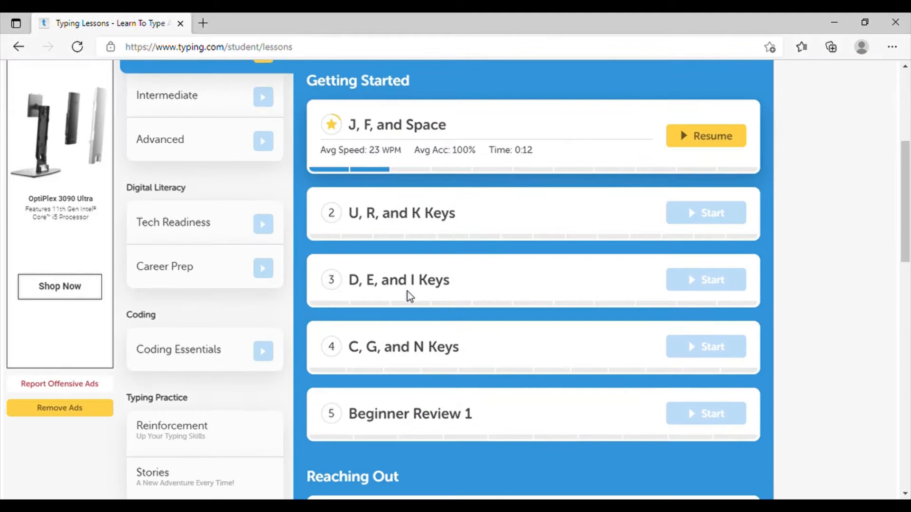
scroll("down", 3)
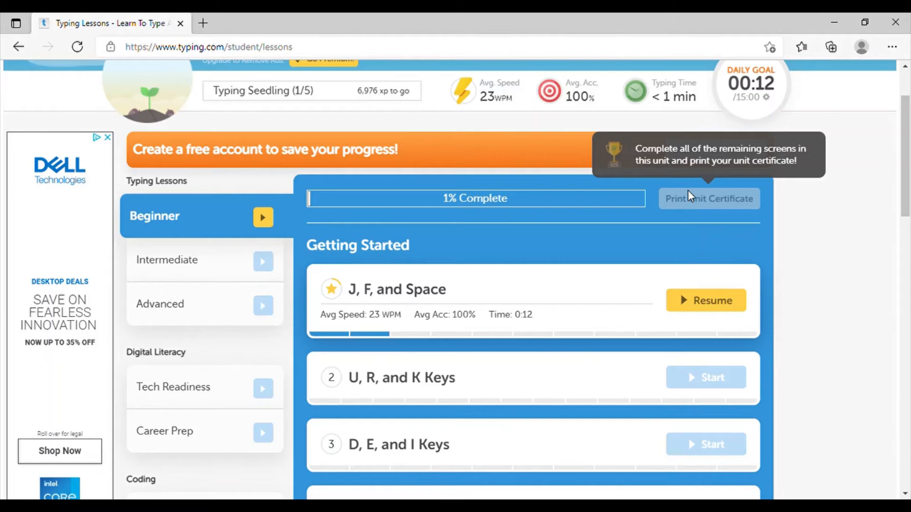
mouse_move(650, 163)
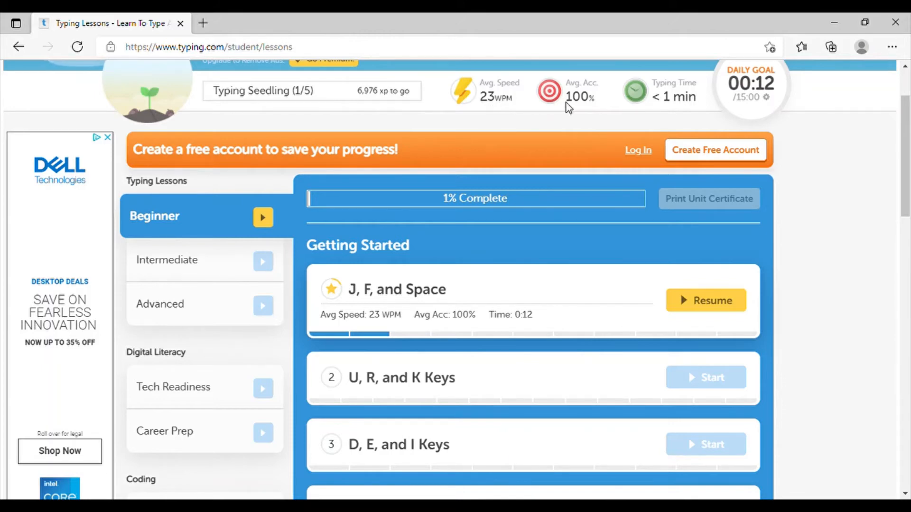
mouse_move(703, 86)
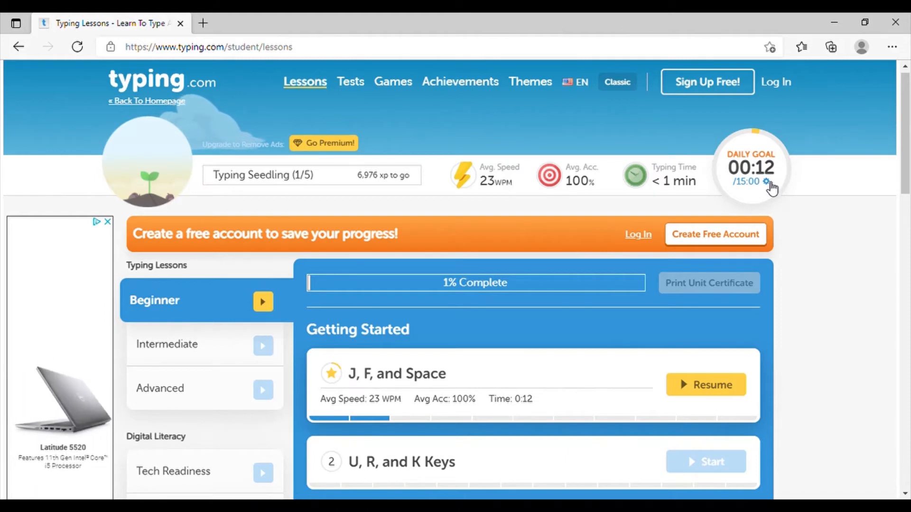
mouse_move(471, 101)
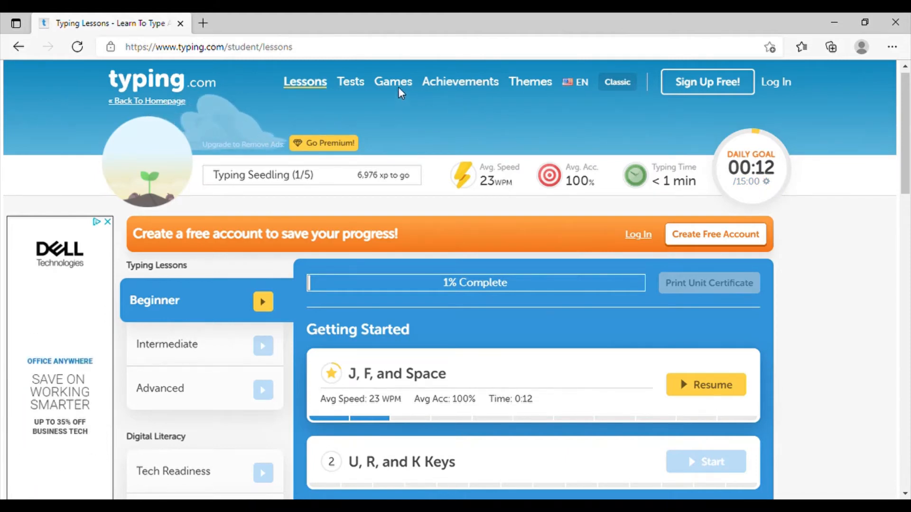
mouse_move(393, 86)
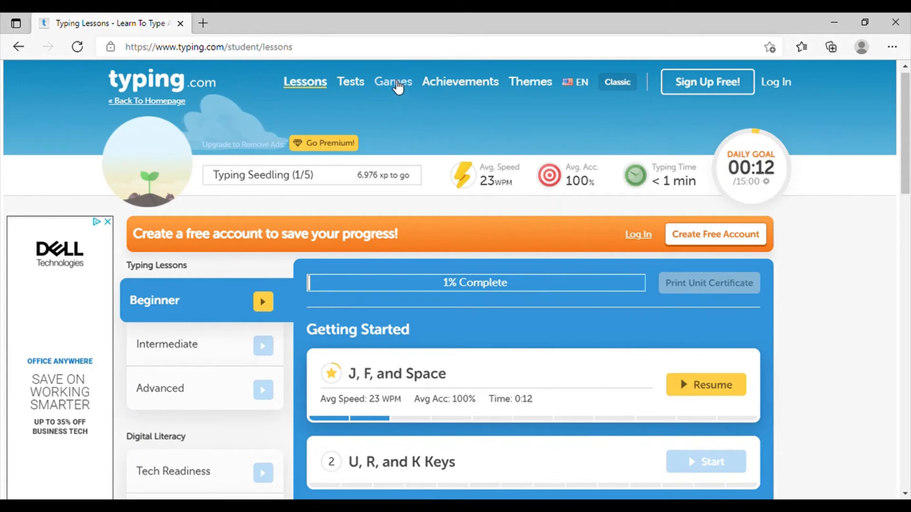
From the Games page, launch the Keyboard Jump game.
left_click(393, 81)
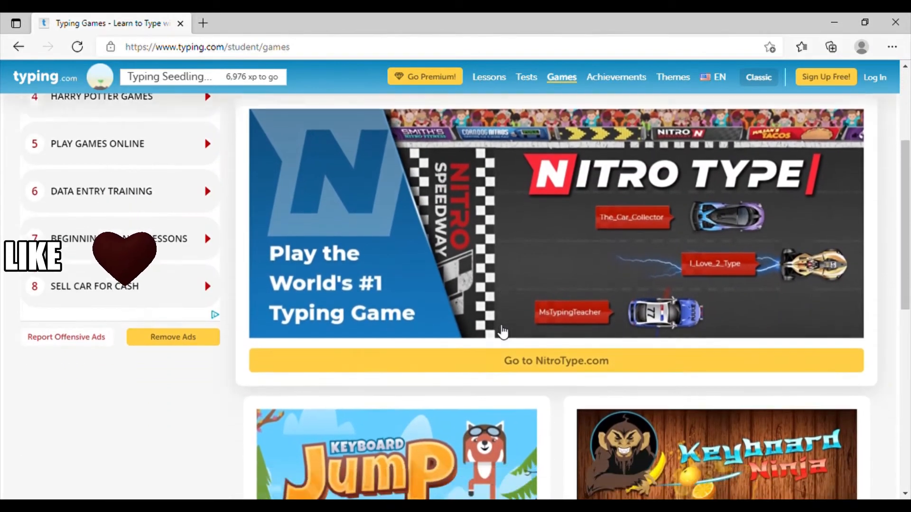
scroll("down", 3)
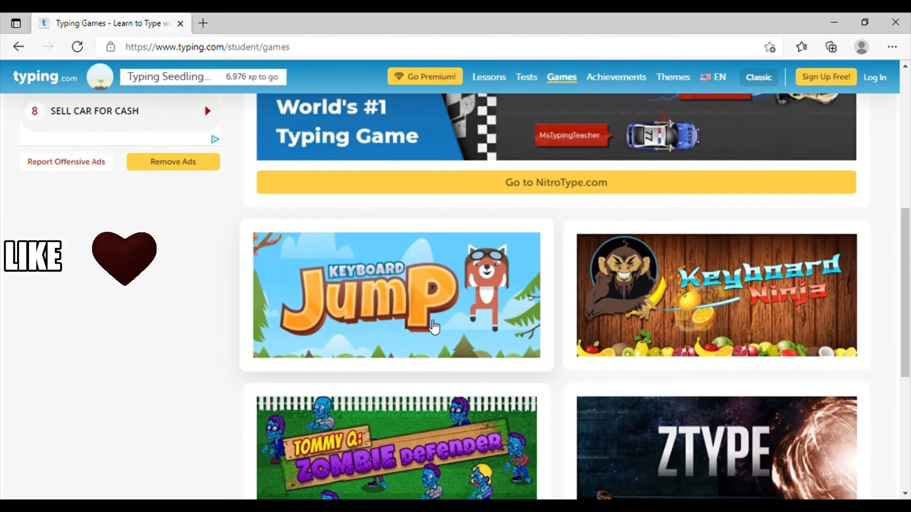
left_click(396, 296)
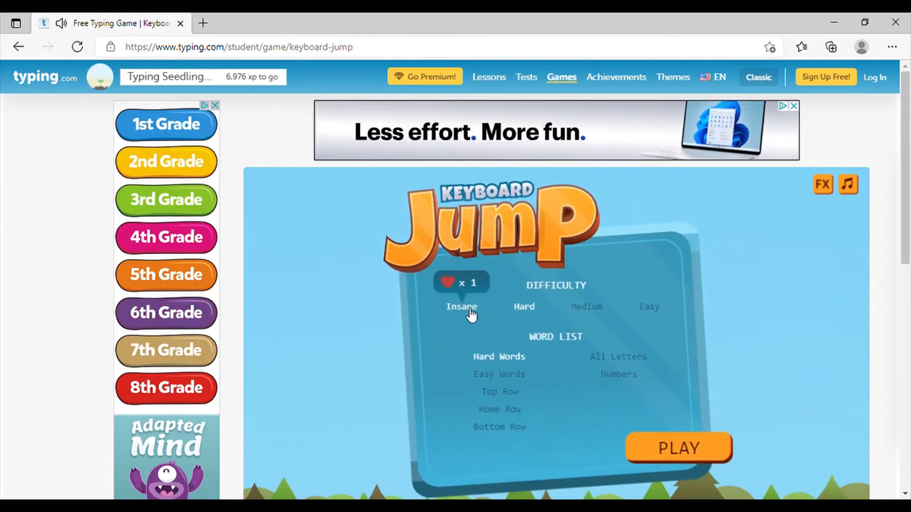
Choose Easy difficulty with Easy Words and play a Keyboard Jump round.
left_click(587, 307)
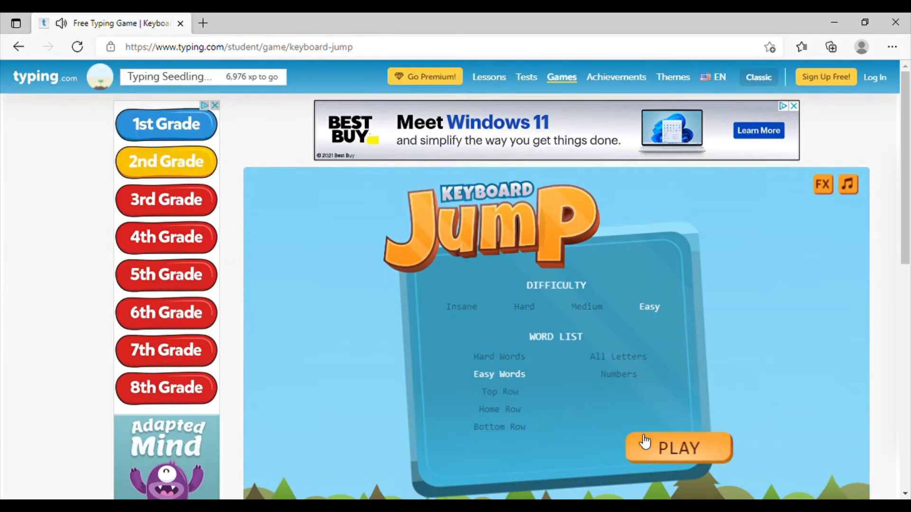
left_click(677, 448)
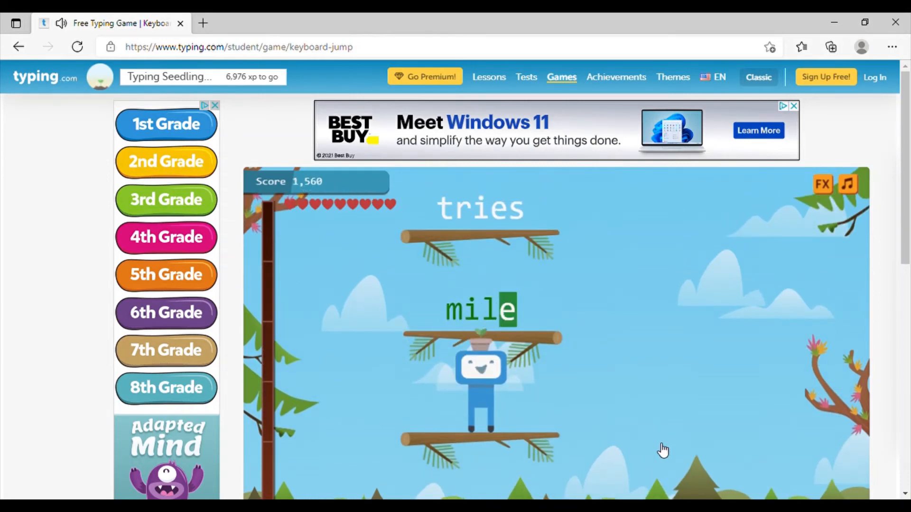
Type the platform words 'mile' and 'rocks' to jump upward and raise the score.
type("mile")
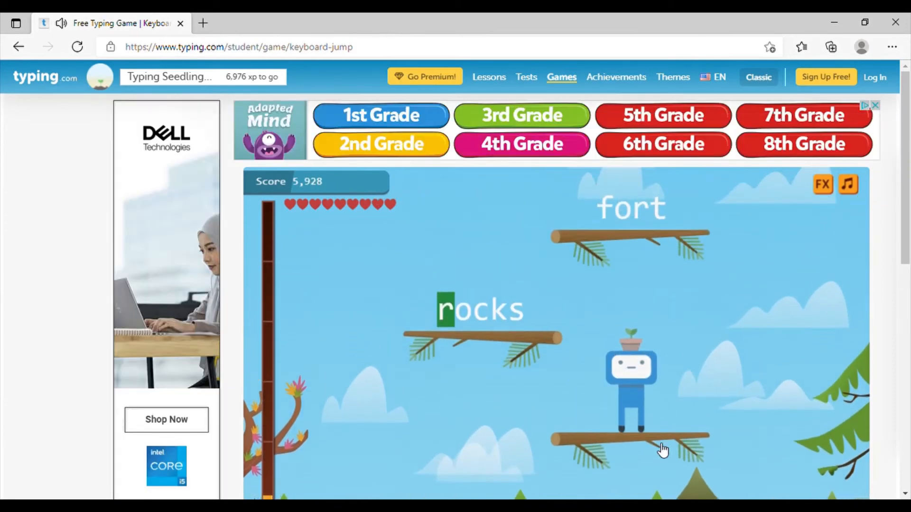
type("rocks")
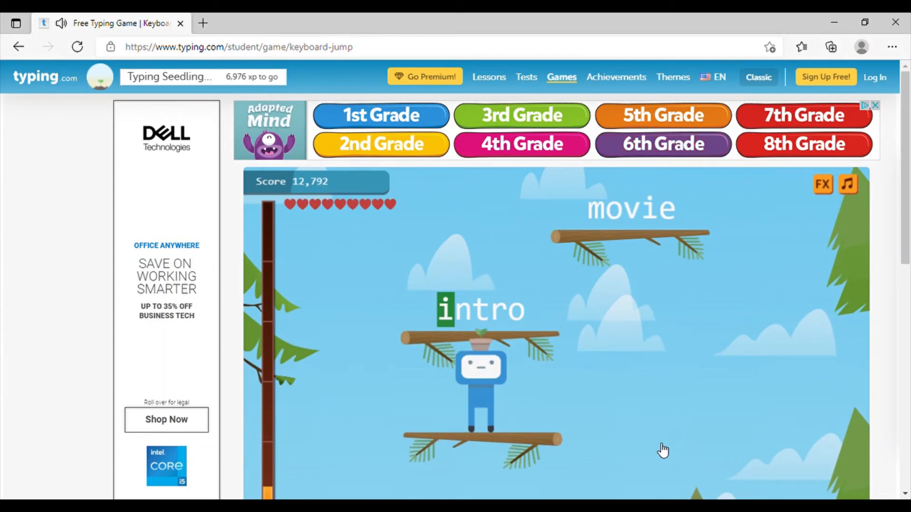
mouse_move(639, 430)
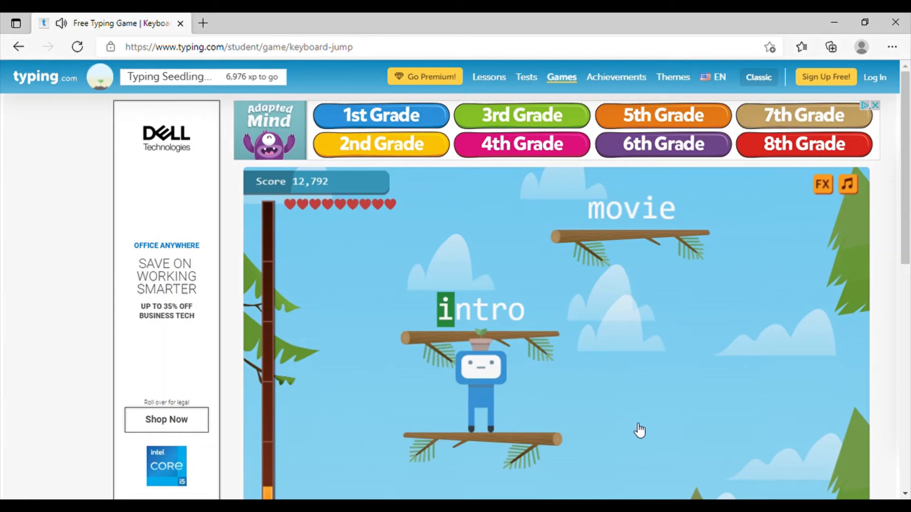
mouse_move(592, 401)
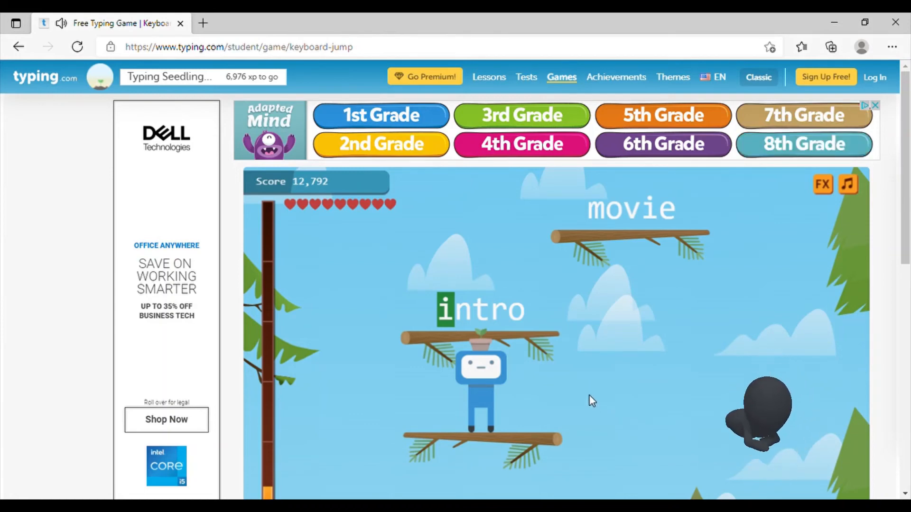
Return to the Games page and launch Keyboard Ninja instead.
left_click(561, 77)
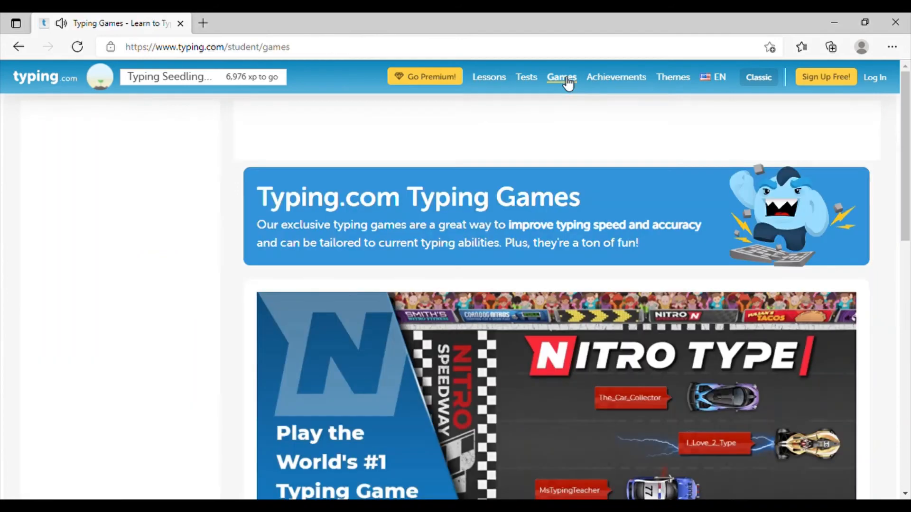
scroll("down", 3)
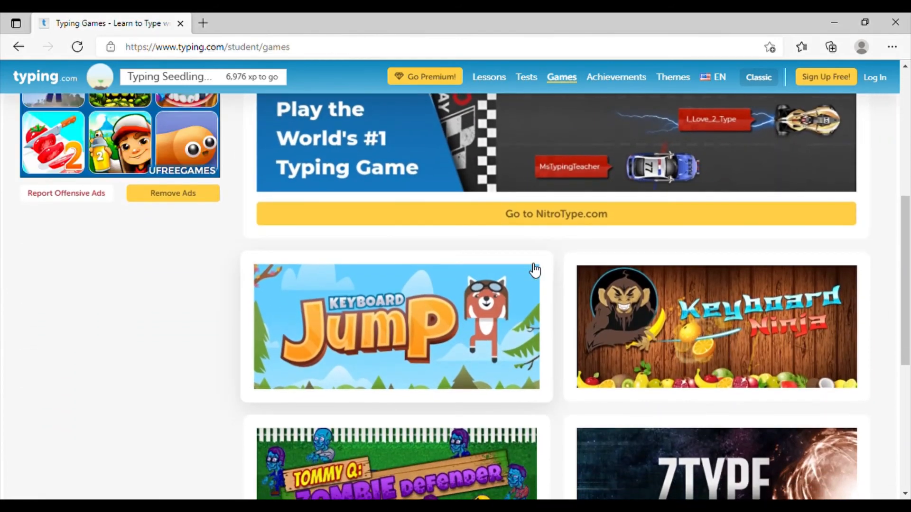
scroll("down", 3)
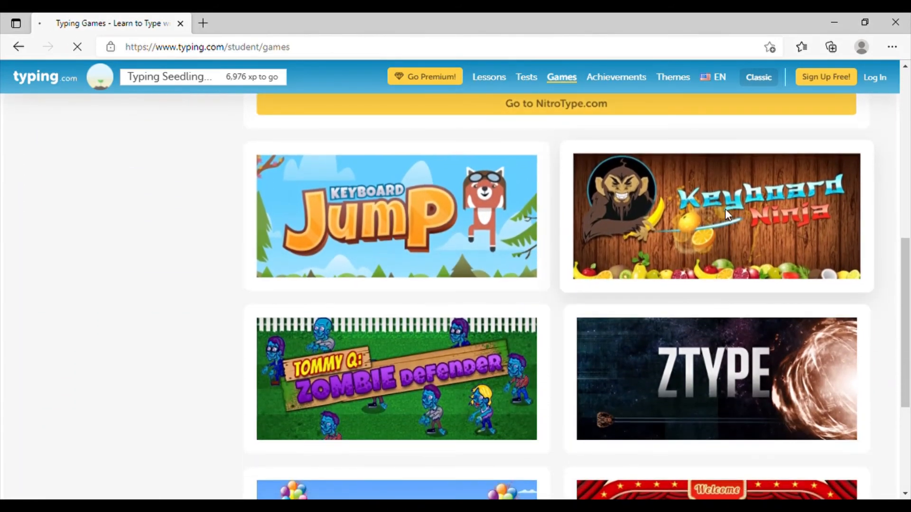
left_click(716, 216)
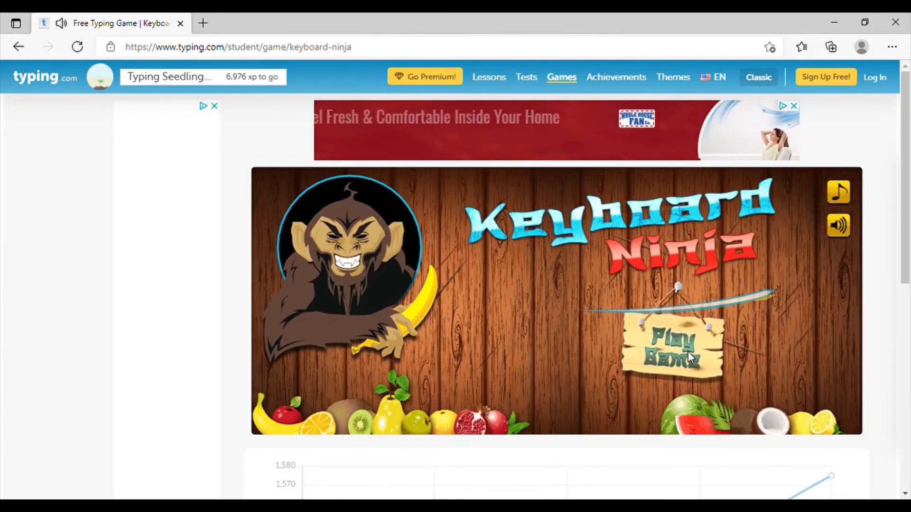
Start a Home Row round on Easy and slice the first fruit by typing 'h'.
left_click(671, 348)
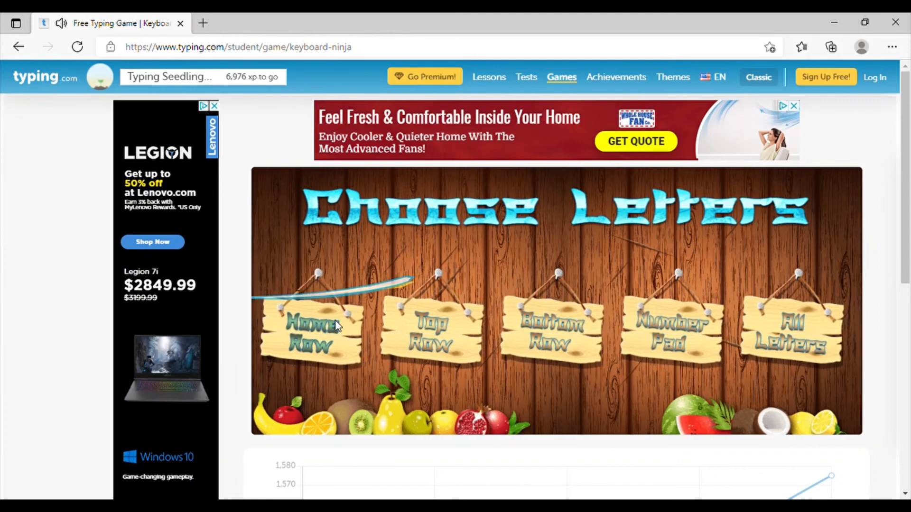
left_click(311, 331)
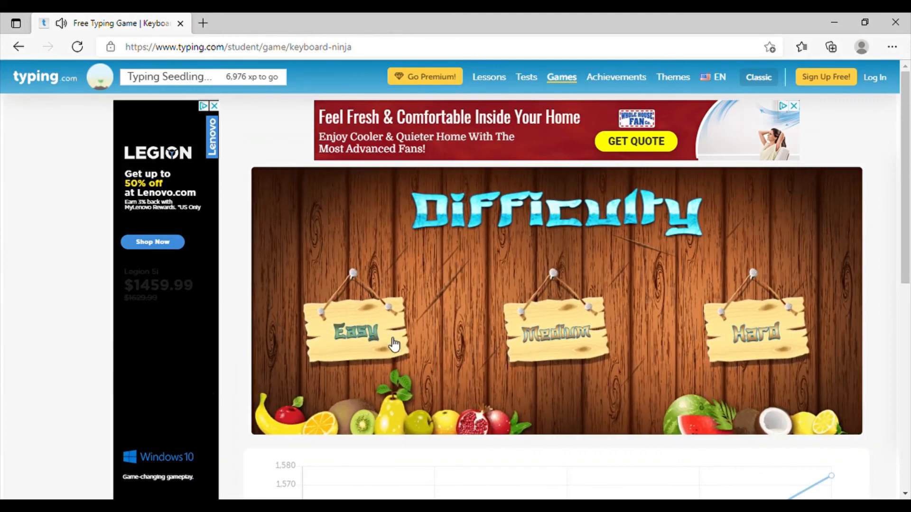
left_click(357, 334)
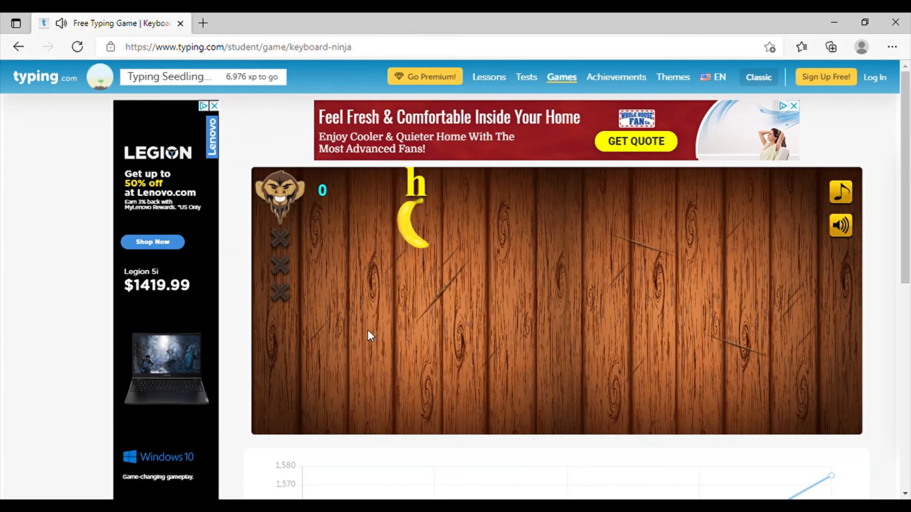
type("h")
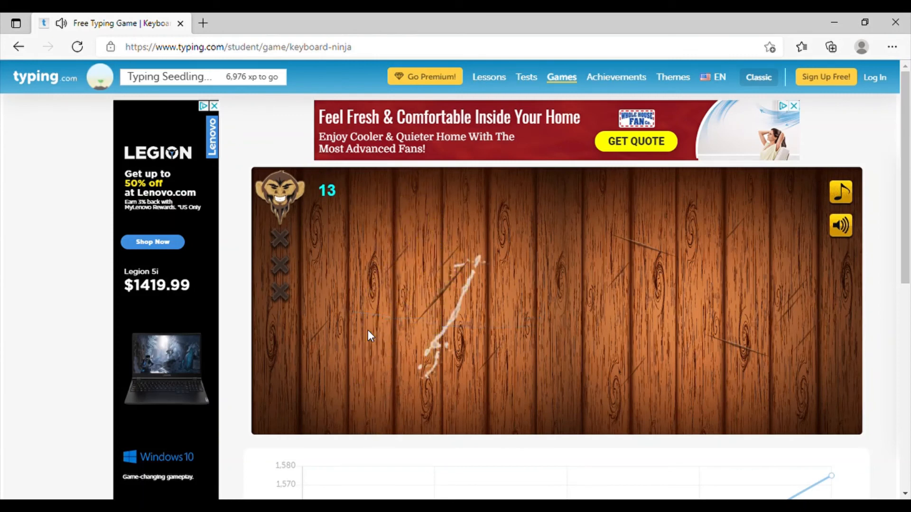